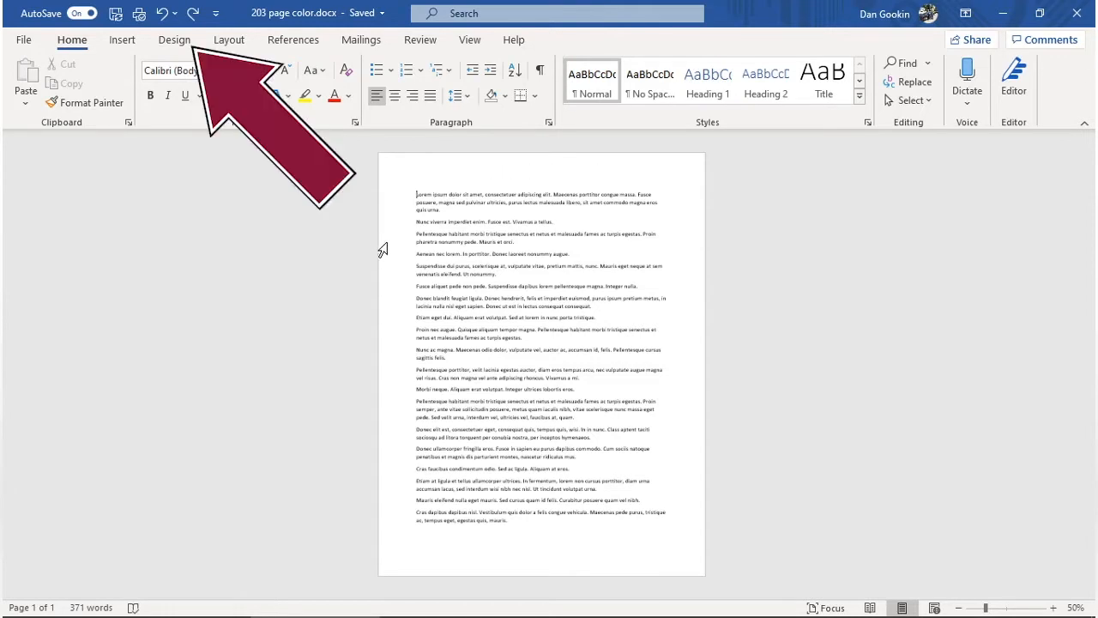
# Step: Apply an orange Page Color from the Design tab's Page Background group
pyautogui.click(174, 40)
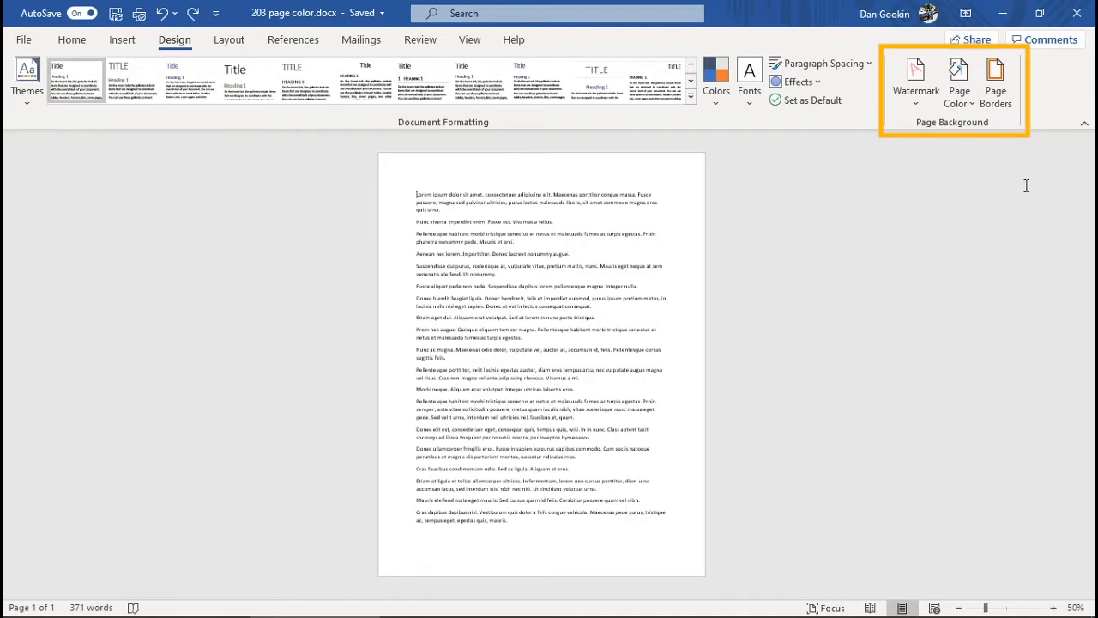
pyautogui.moveTo(958, 85)
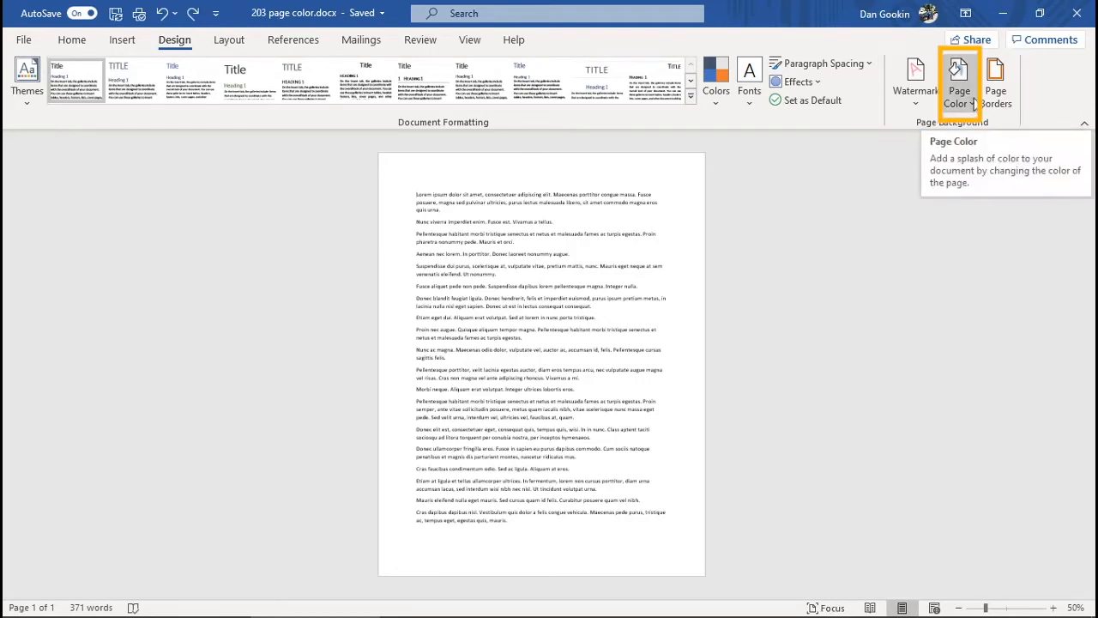
pyautogui.click(959, 78)
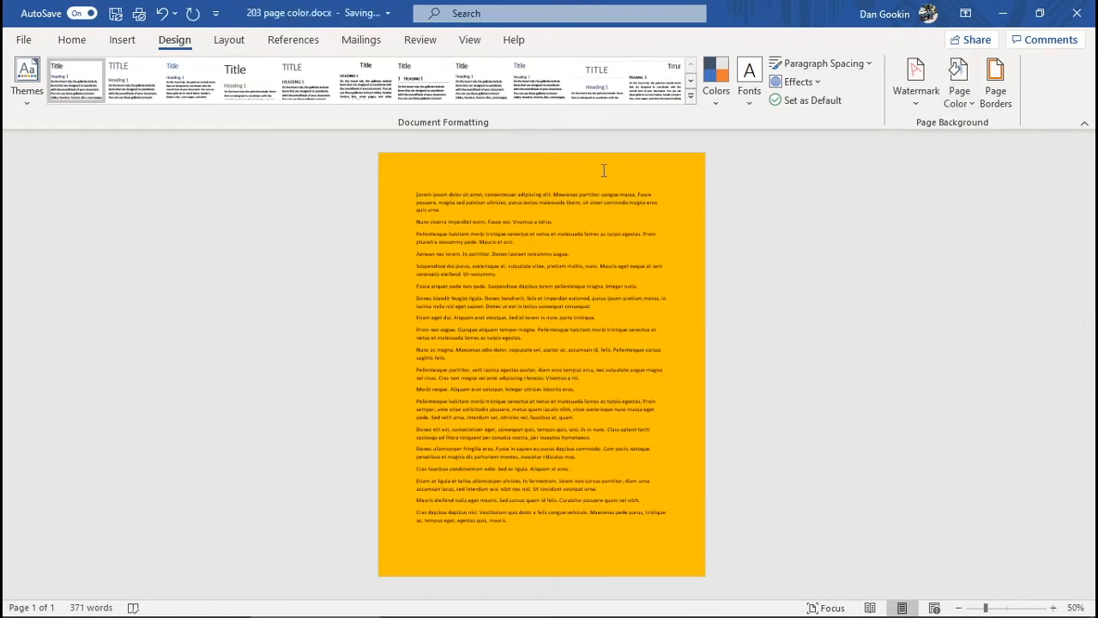
pyautogui.moveTo(426, 547)
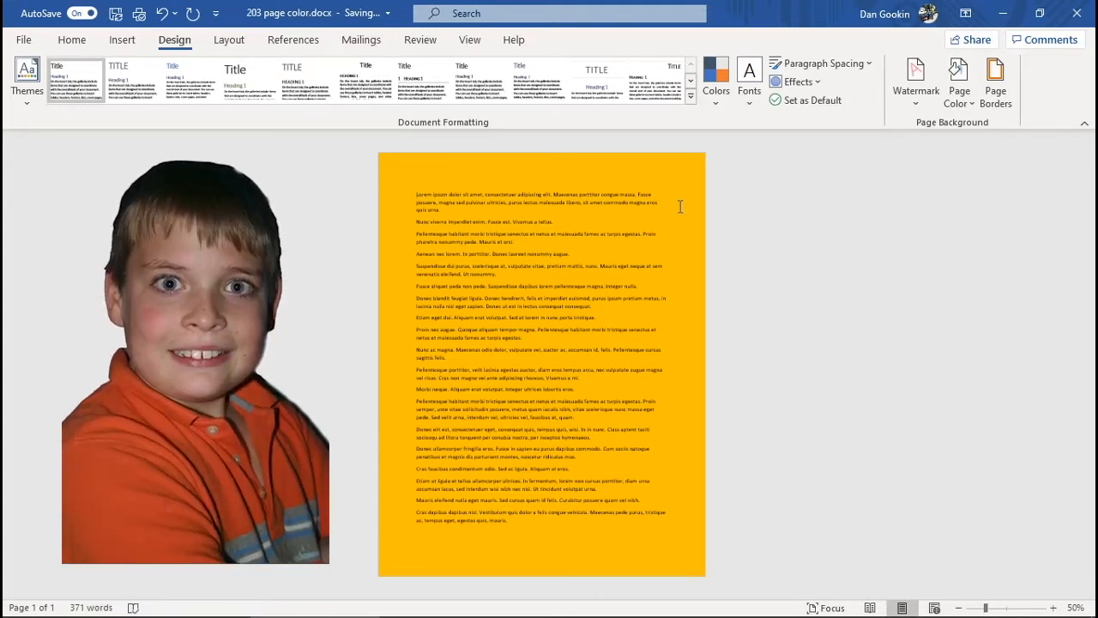
pyautogui.moveTo(595, 173)
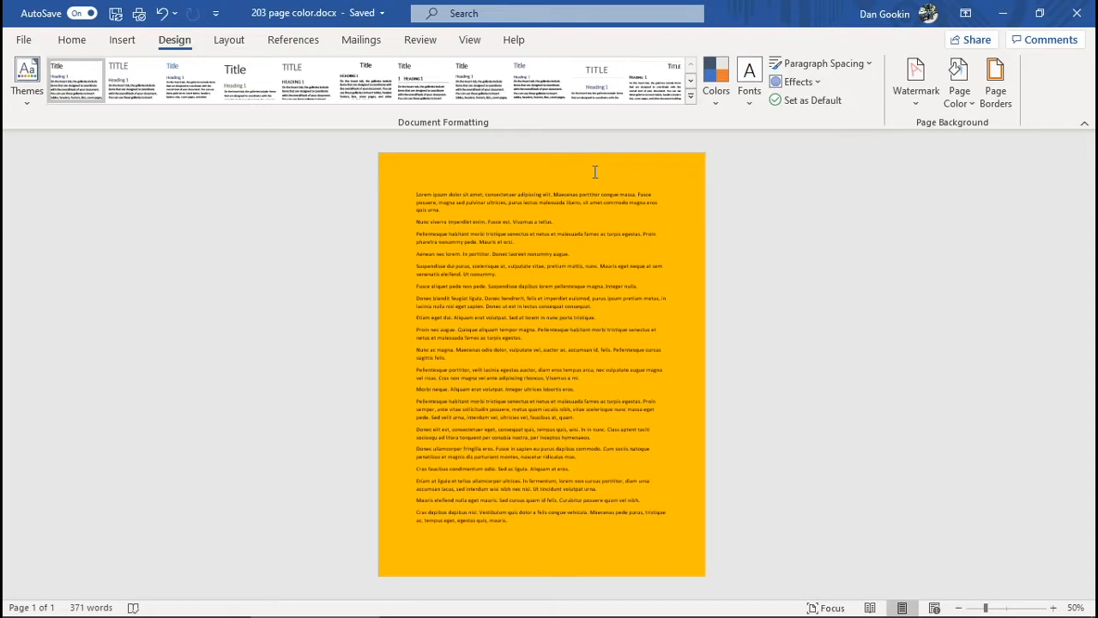
pyautogui.click(139, 13)
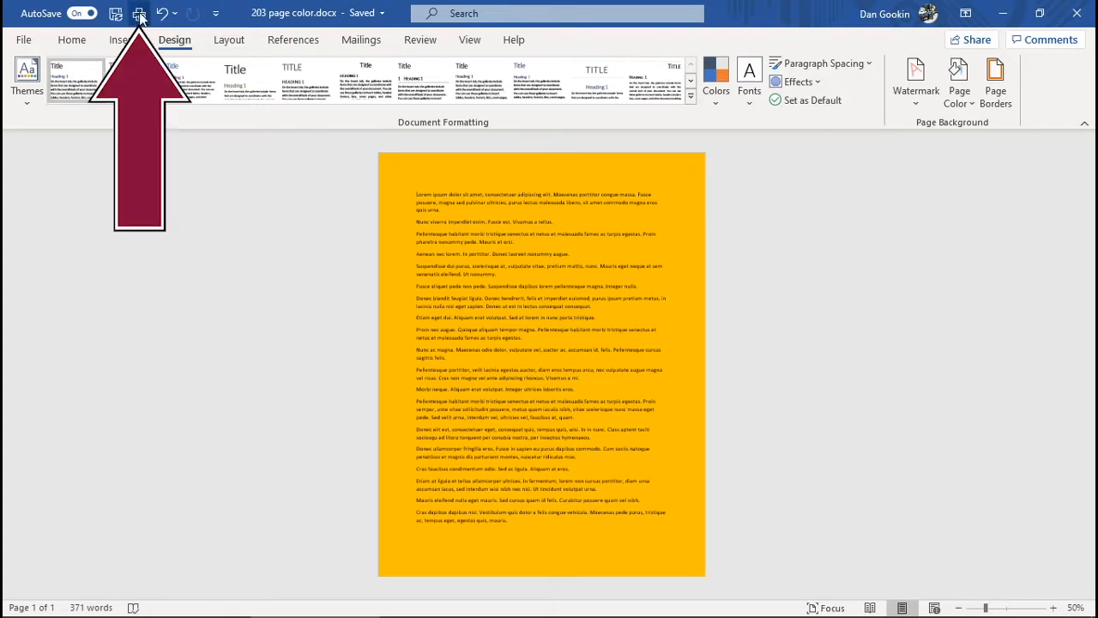
pyautogui.moveTo(139, 13)
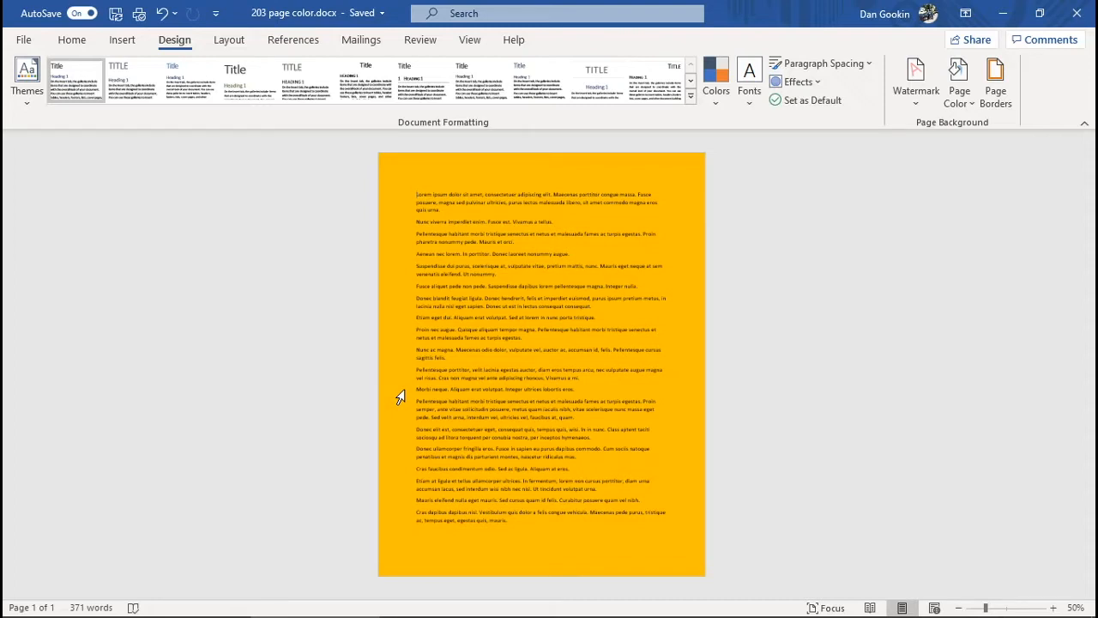
# Step: Enable 'Print background colors and images' under Word Options > Display and confirm
pyautogui.click(24, 39)
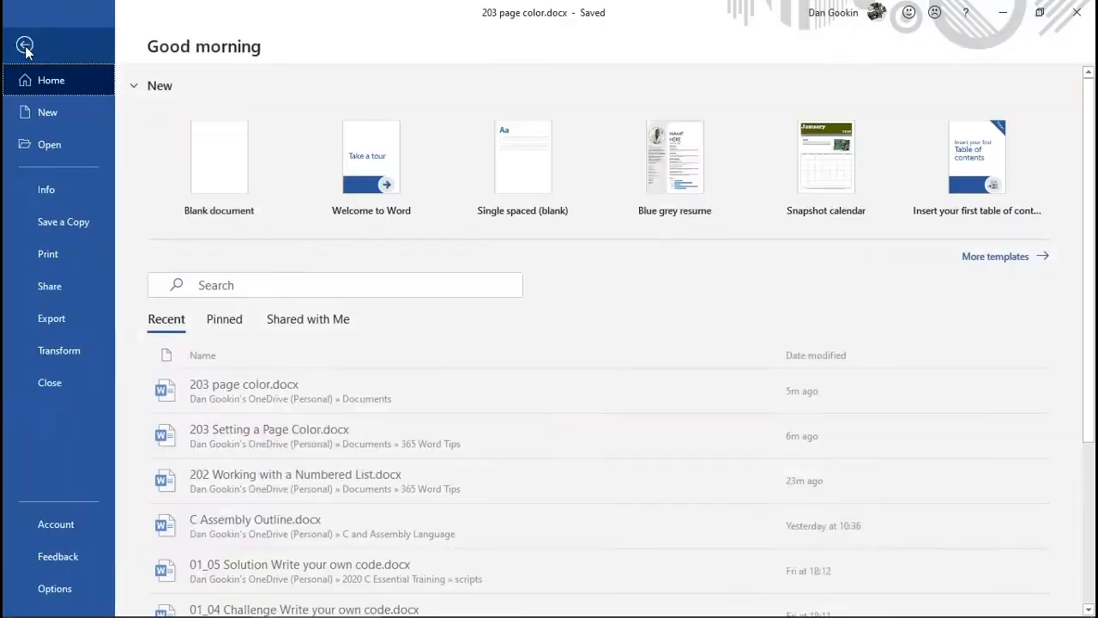
pyautogui.click(54, 588)
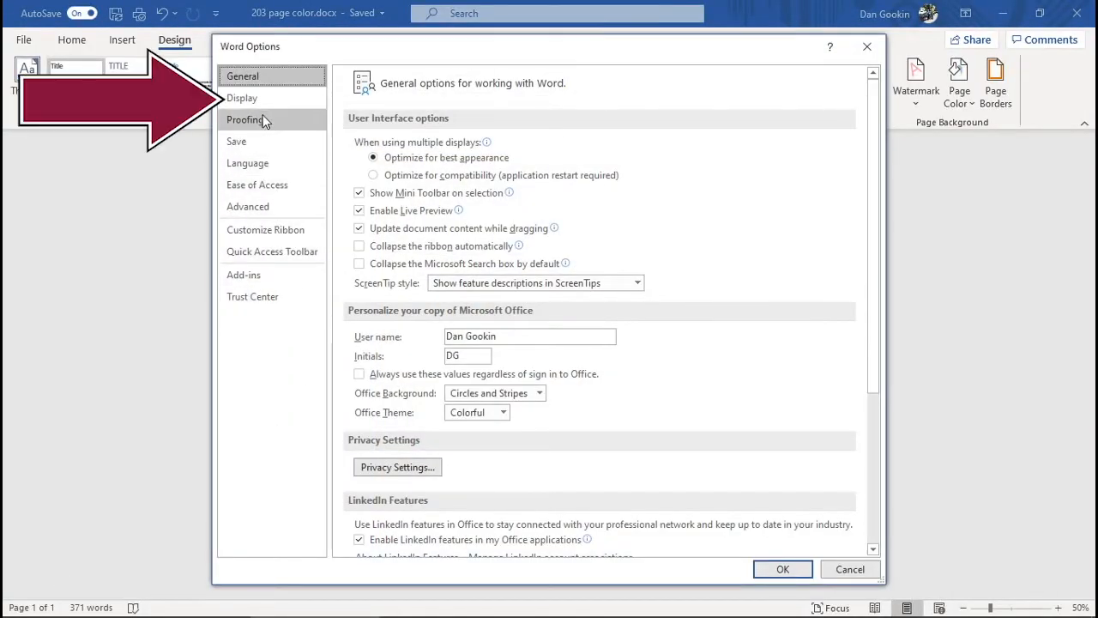
pyautogui.click(248, 206)
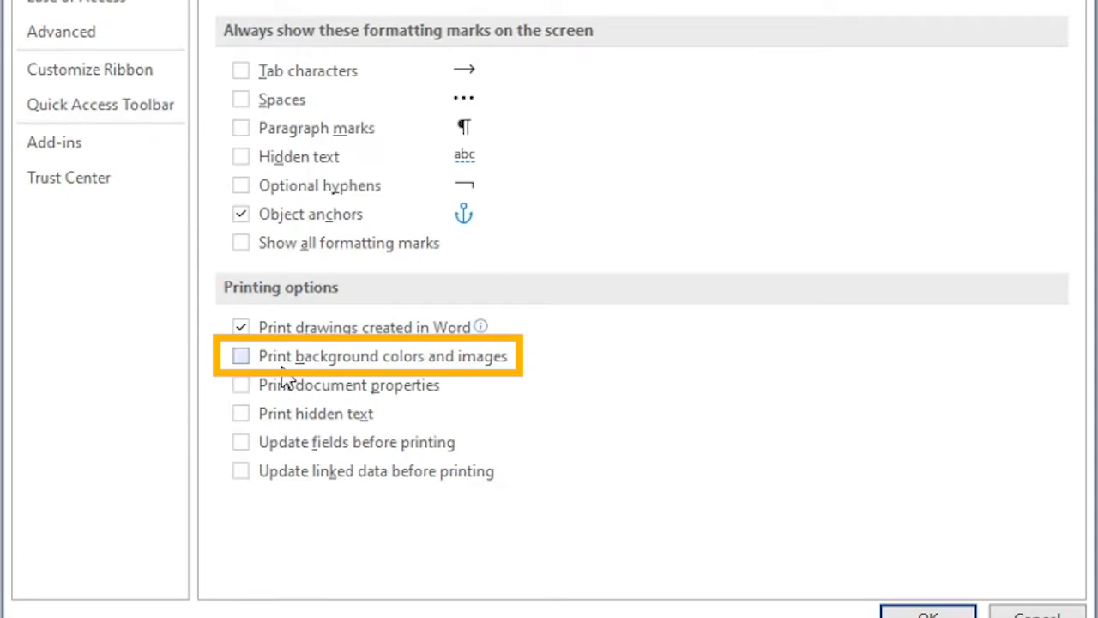
pyautogui.moveTo(429, 384)
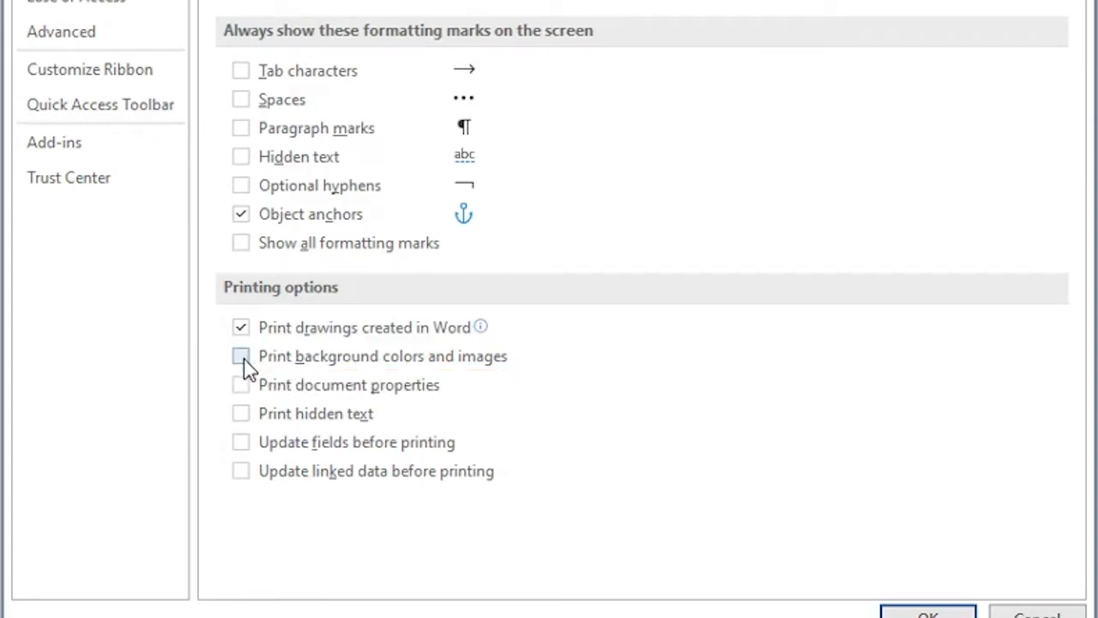
pyautogui.click(242, 356)
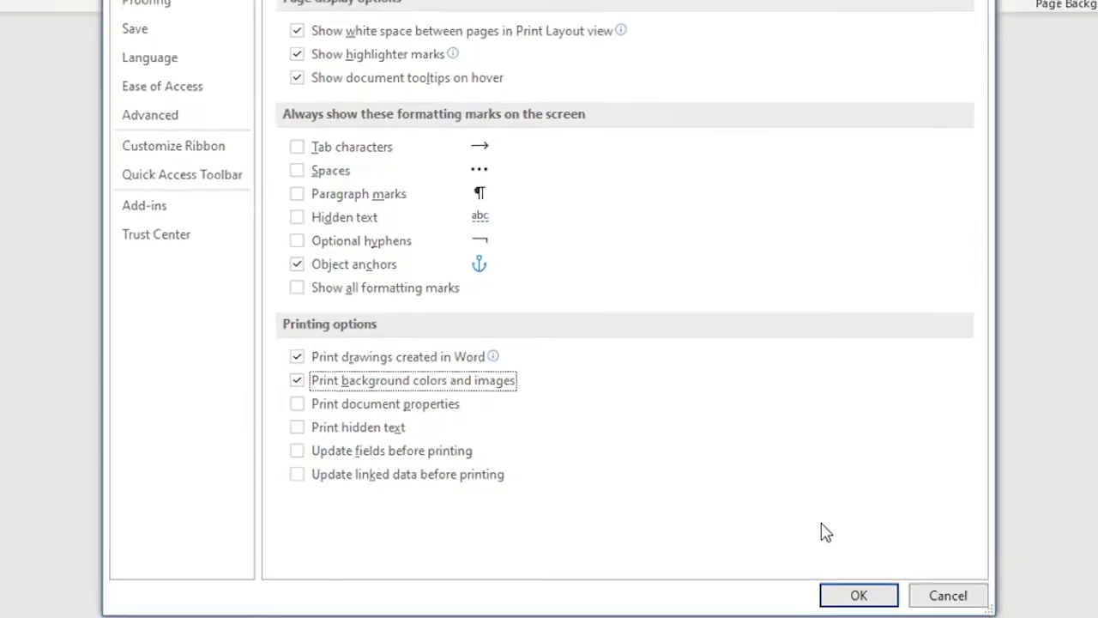
pyautogui.click(858, 595)
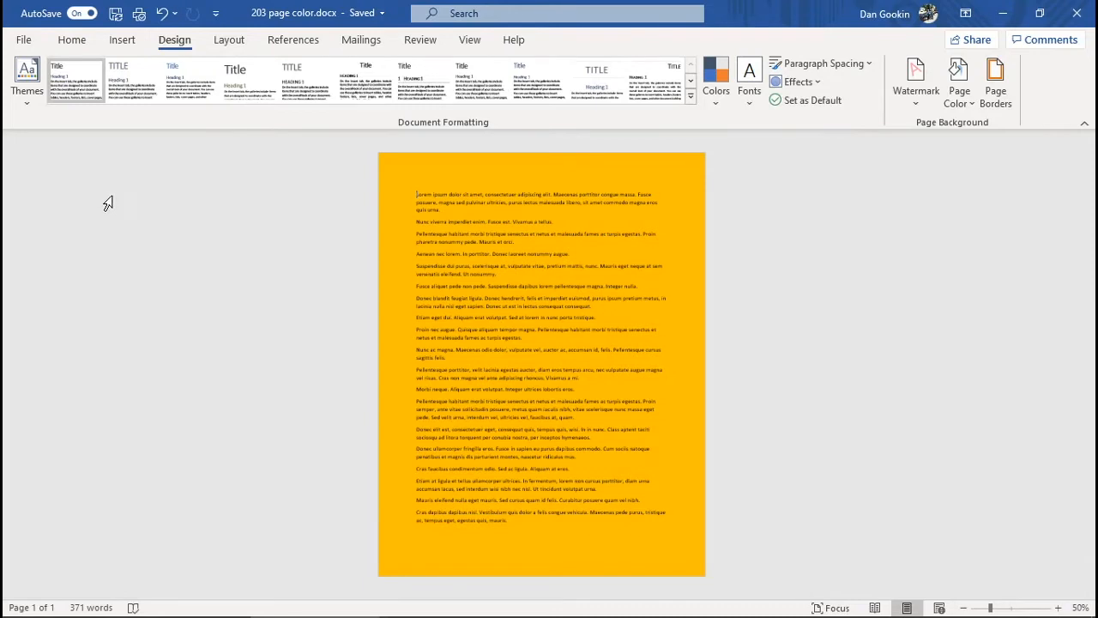
pyautogui.moveTo(392, 231)
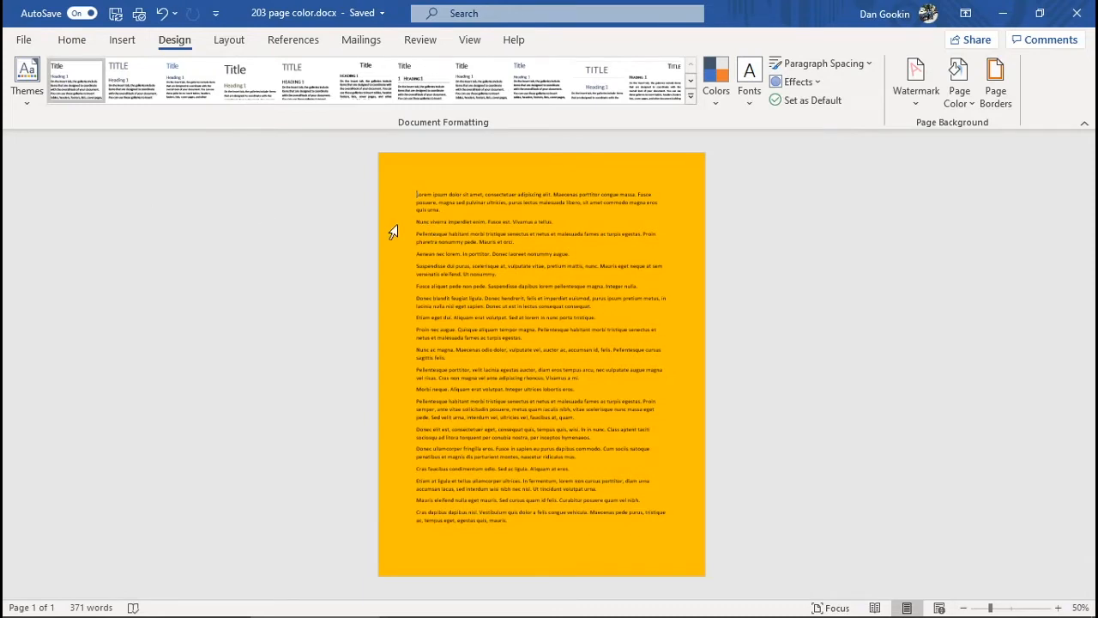
# Step: Preview and print the document with its orange background from File > Print
pyautogui.click(23, 40)
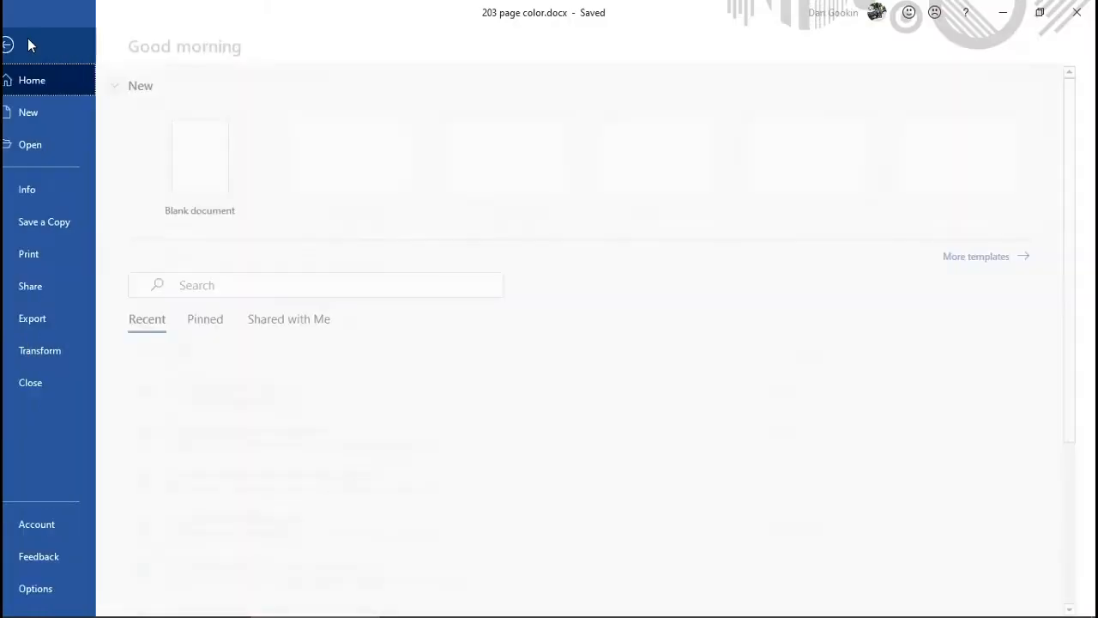
pyautogui.click(28, 253)
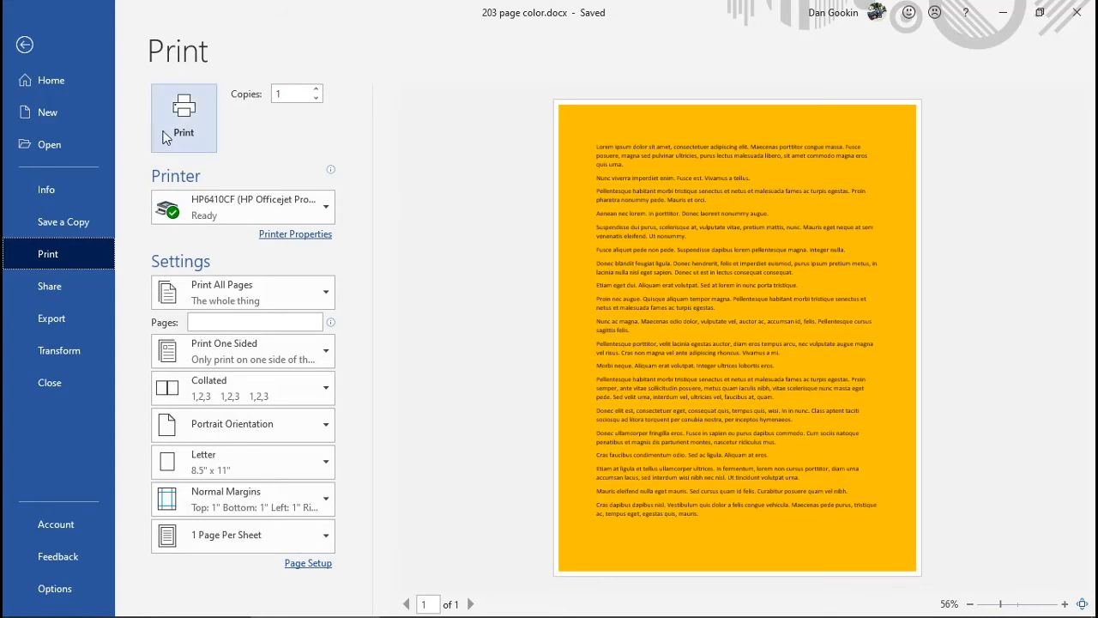
pyautogui.click(24, 44)
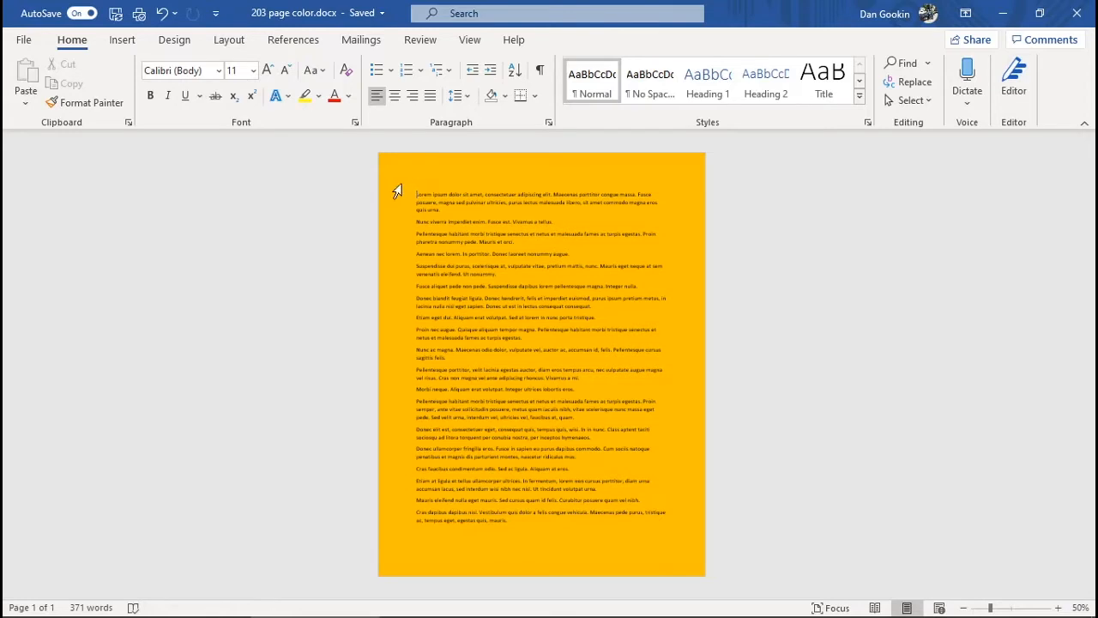
pyautogui.moveTo(245, 116)
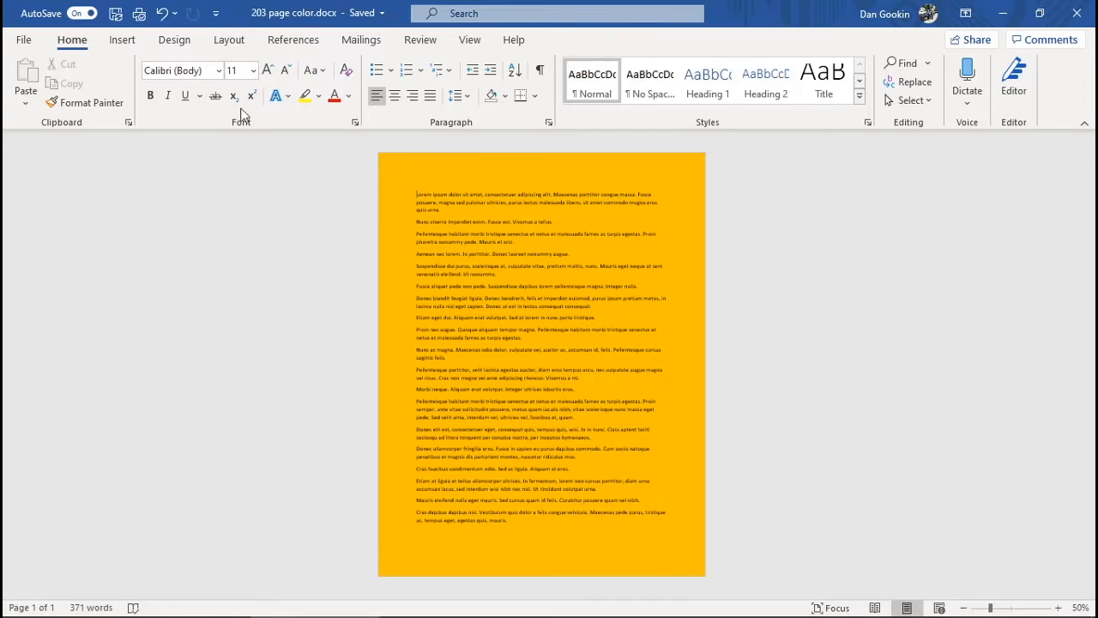
# Step: Set the Design tab's Page Color to No Color
pyautogui.click(174, 39)
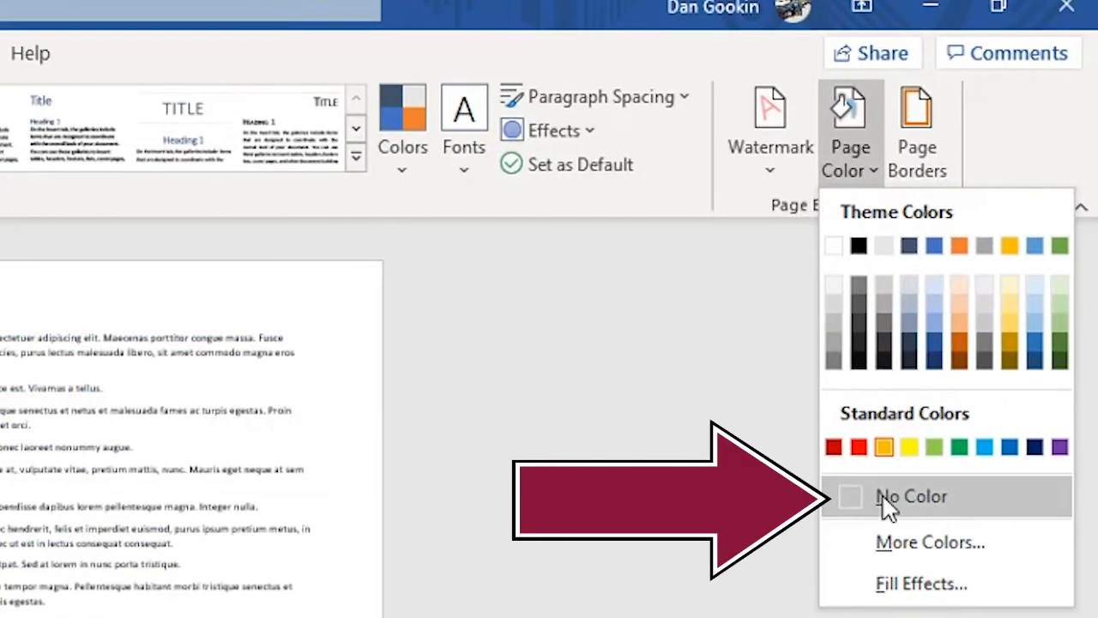
pyautogui.moveTo(888, 502)
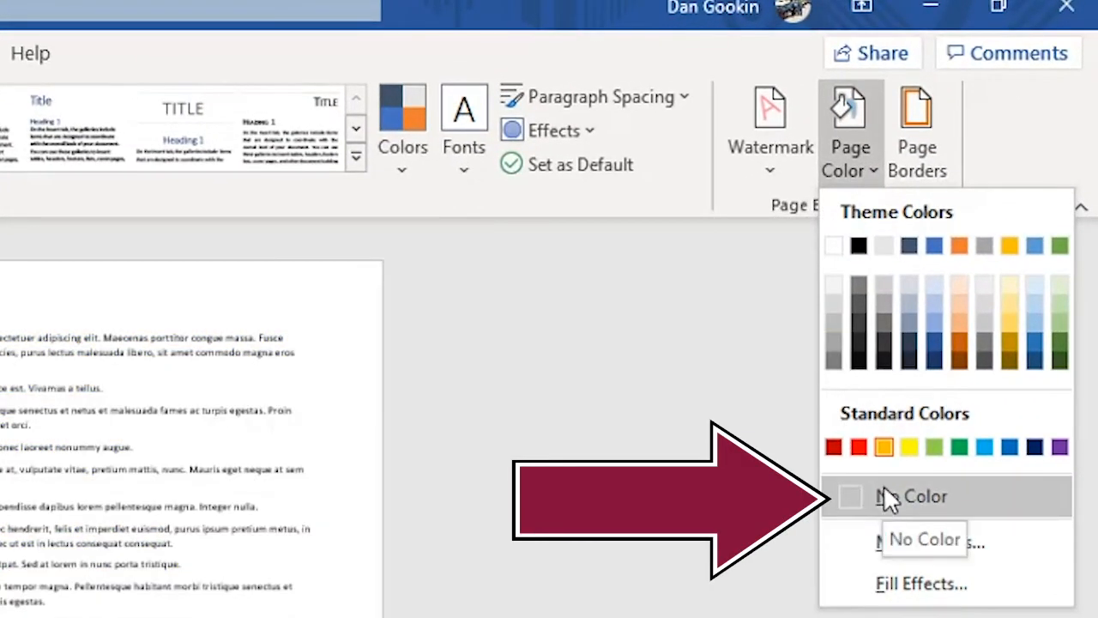
pyautogui.moveTo(833, 246)
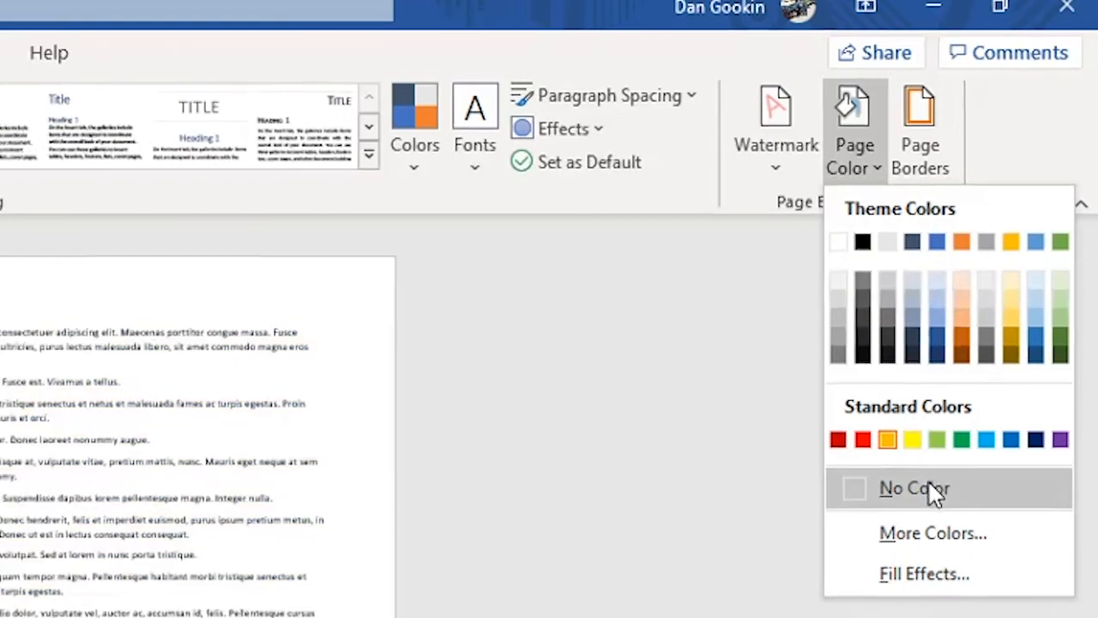
pyautogui.click(913, 489)
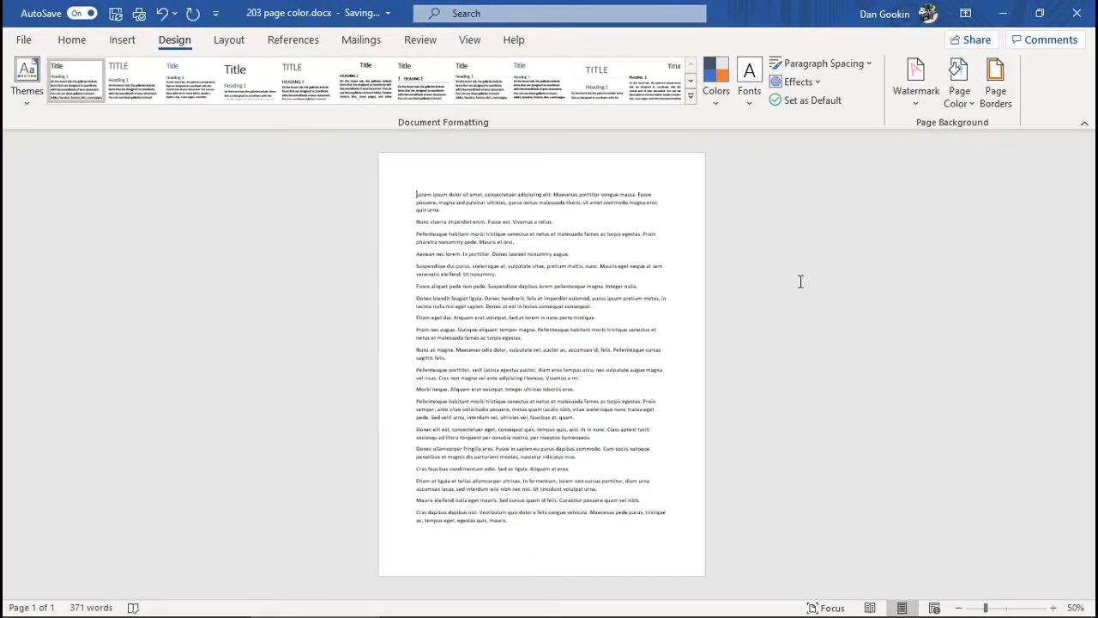